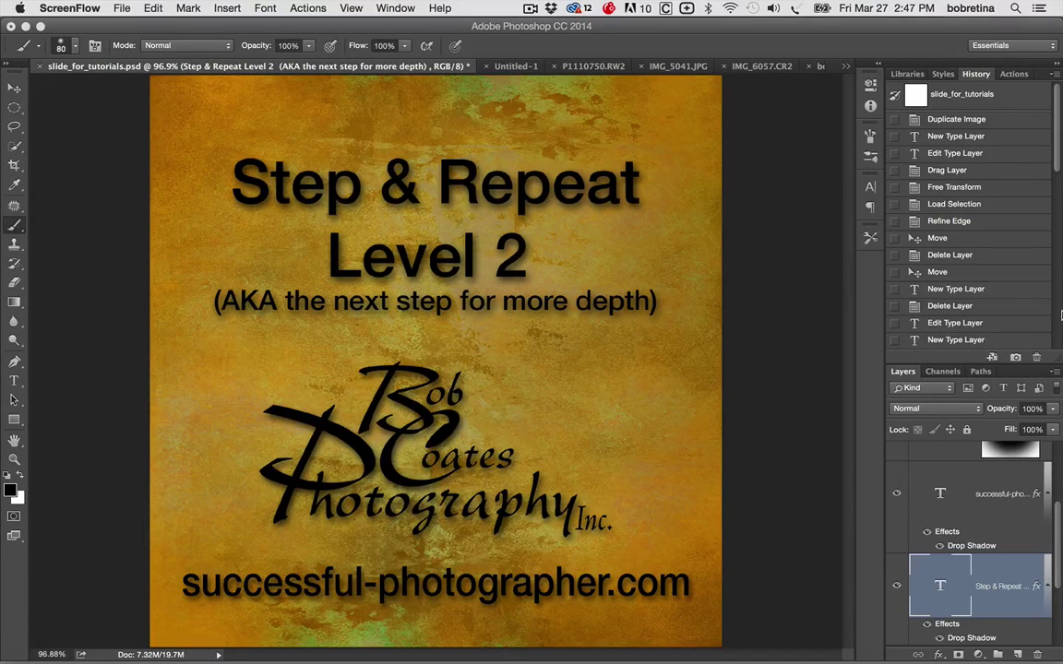
{"action": "mouse_move", "coordinate": [613, 100]}
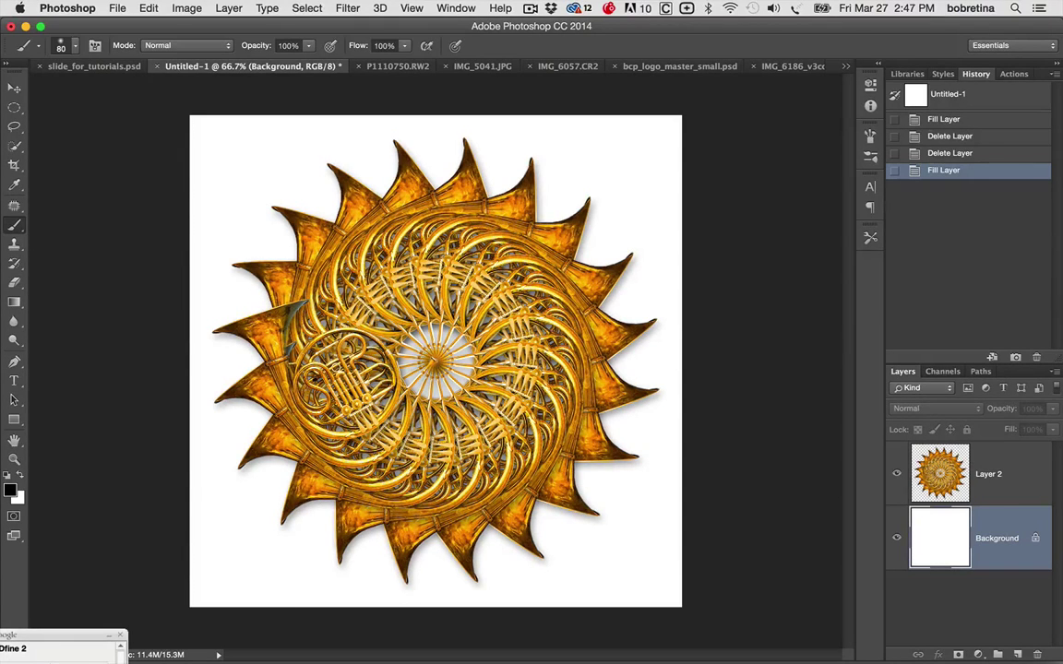
{"action": "mouse_move", "coordinate": [1006, 473]}
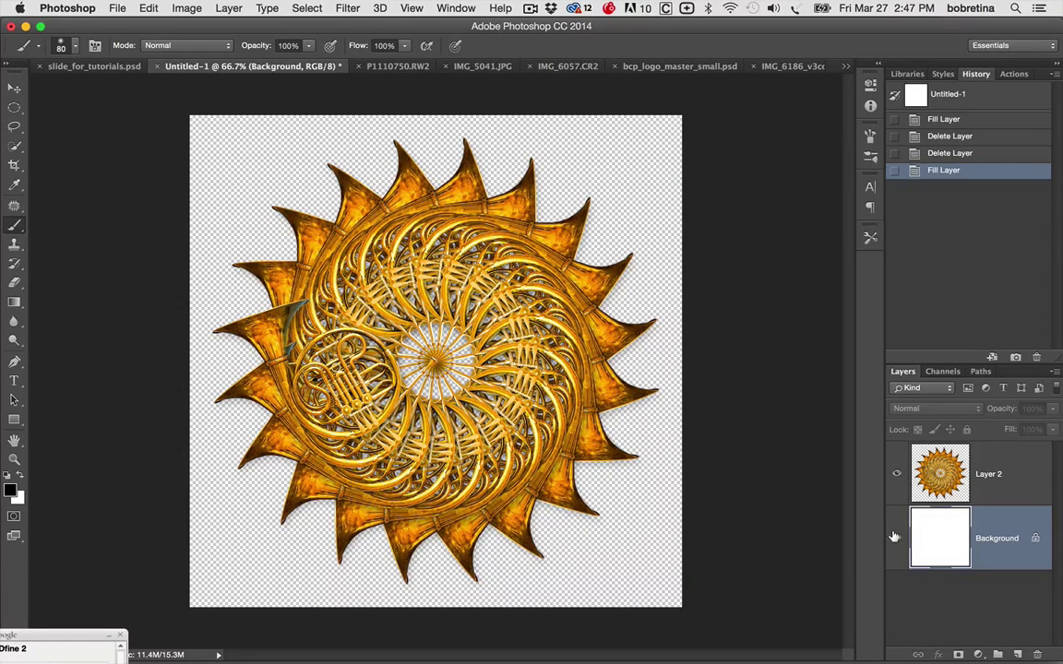
Step: Make the white Background layer visible again beneath the golden design
{"action": "left_click", "coordinate": [897, 537]}
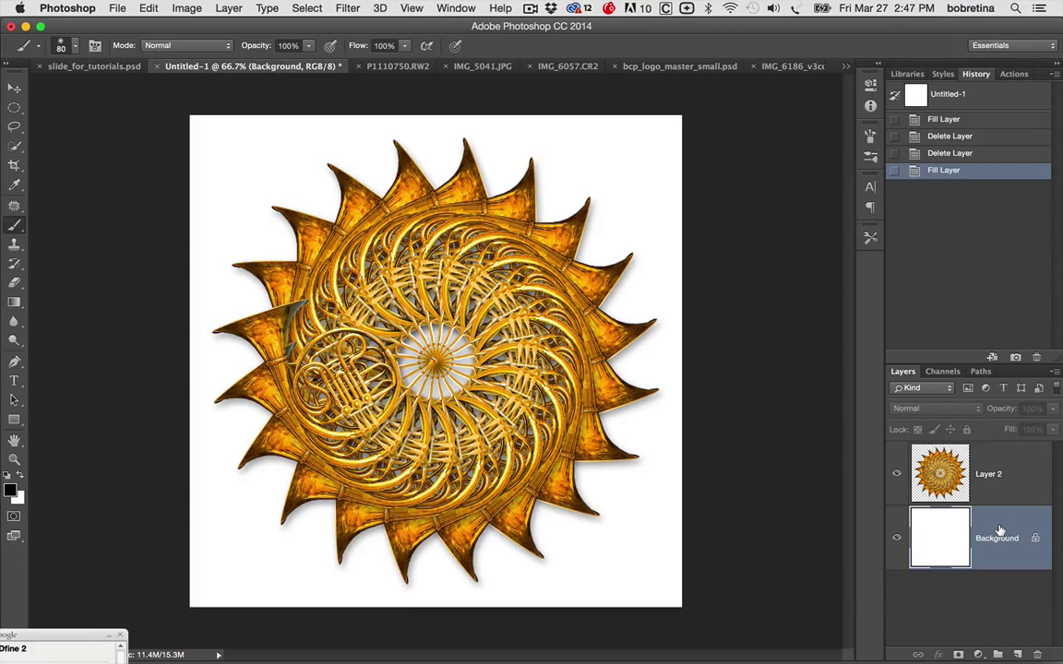
{"action": "mouse_move", "coordinate": [1007, 466]}
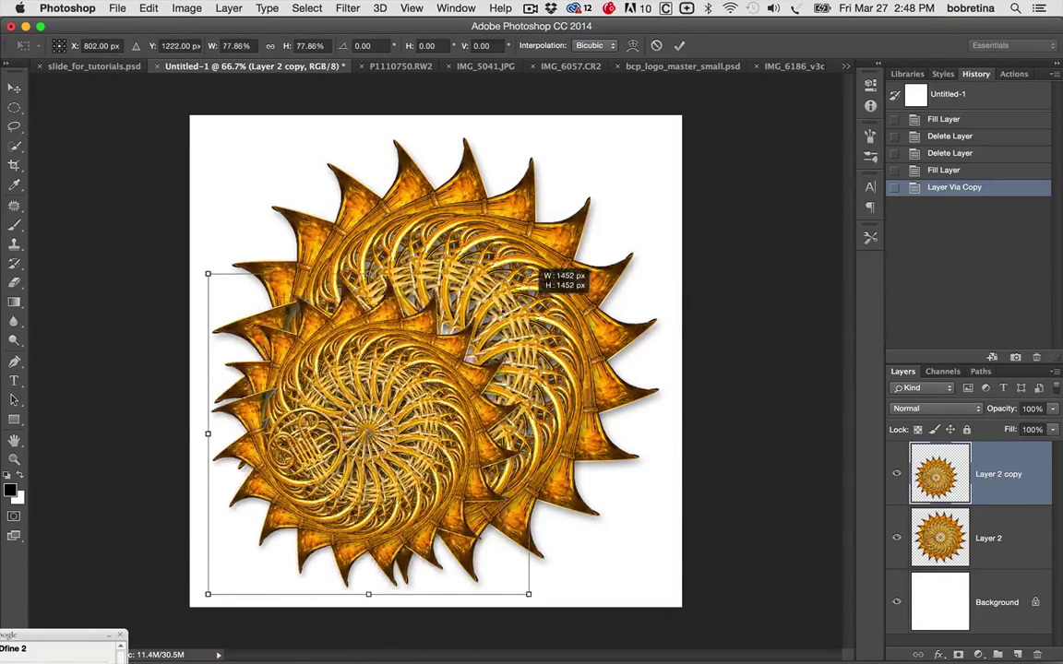
Step: Scale the duplicate mandala down to about 31% so it sits in the centre of the original
{"action": "left_click_drag", "start_coordinate": [527, 594], "coordinate": [424, 594]}
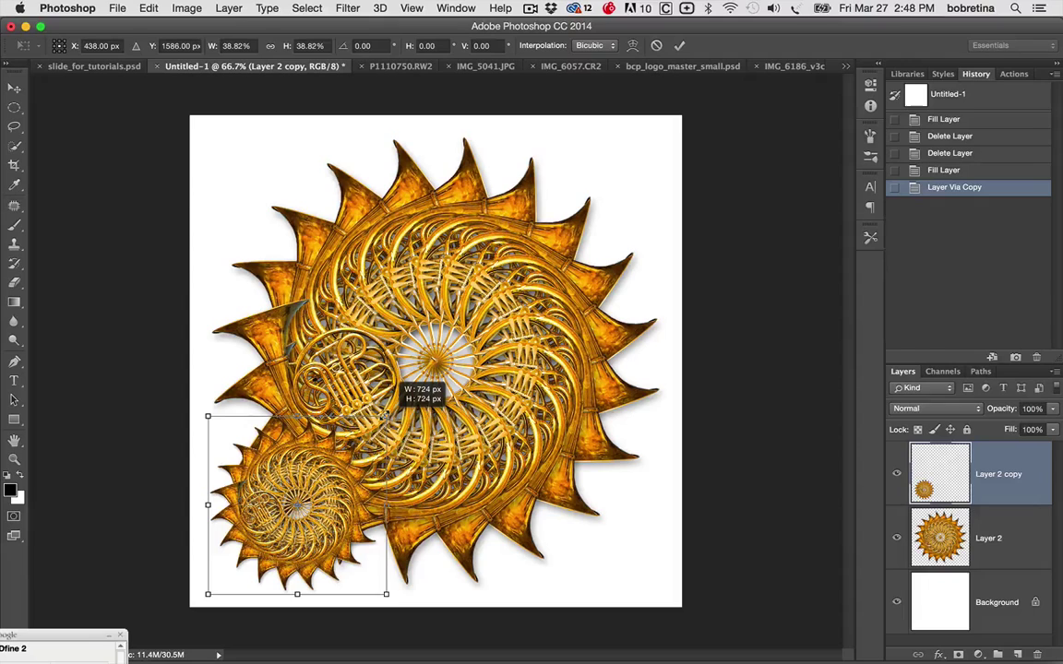
{"action": "left_click_drag", "start_coordinate": [386, 594], "coordinate": [414, 594]}
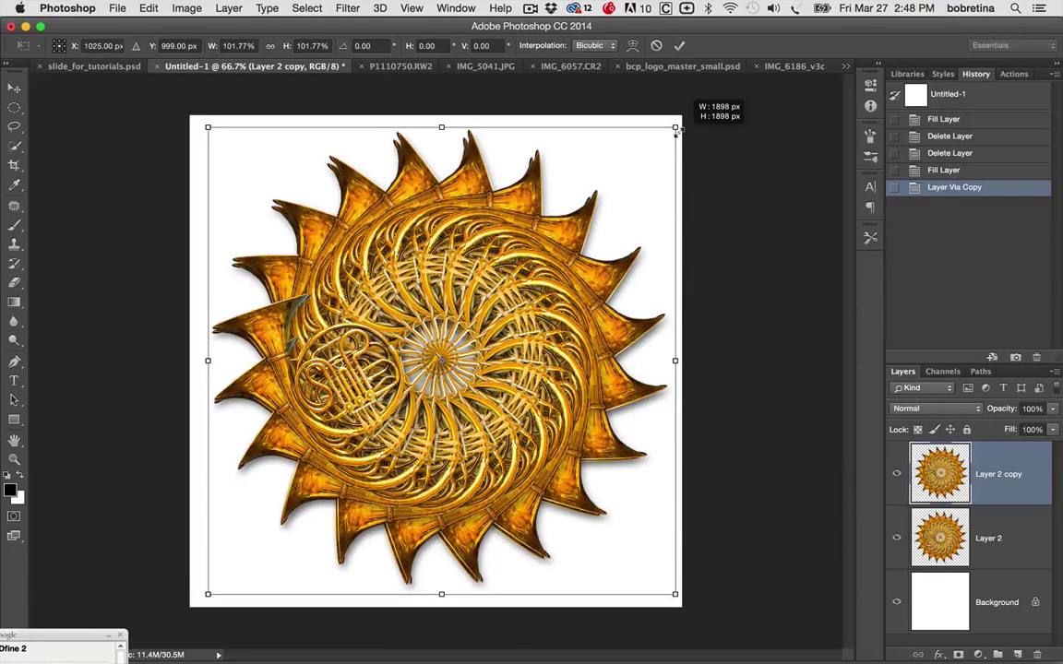
{"action": "left_click_drag", "start_coordinate": [677, 126], "coordinate": [642, 169]}
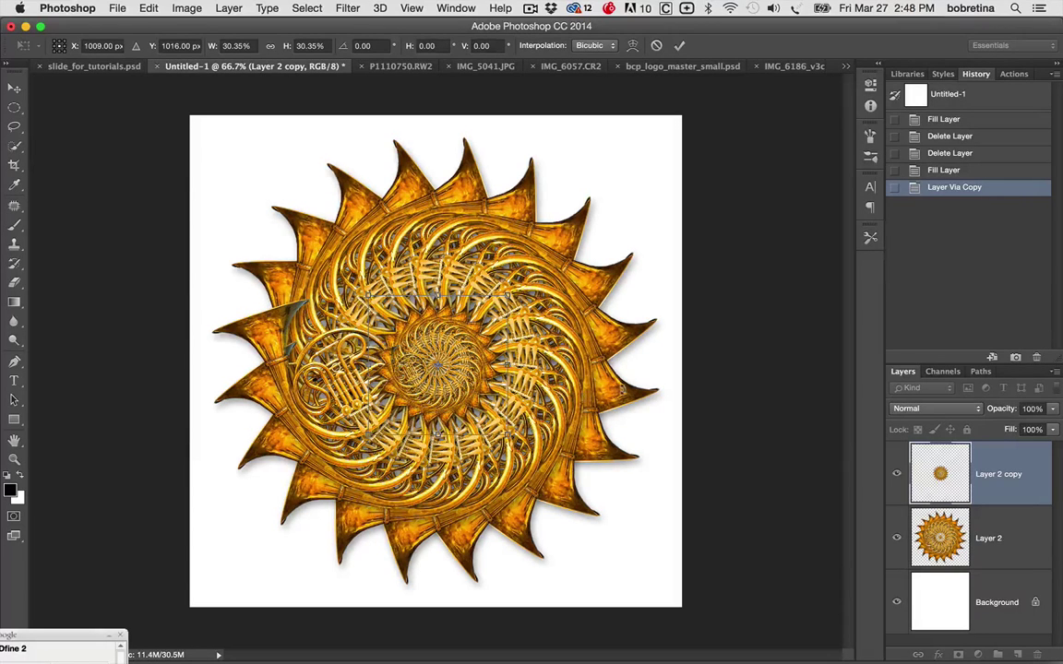
{"action": "mouse_move", "coordinate": [823, 452]}
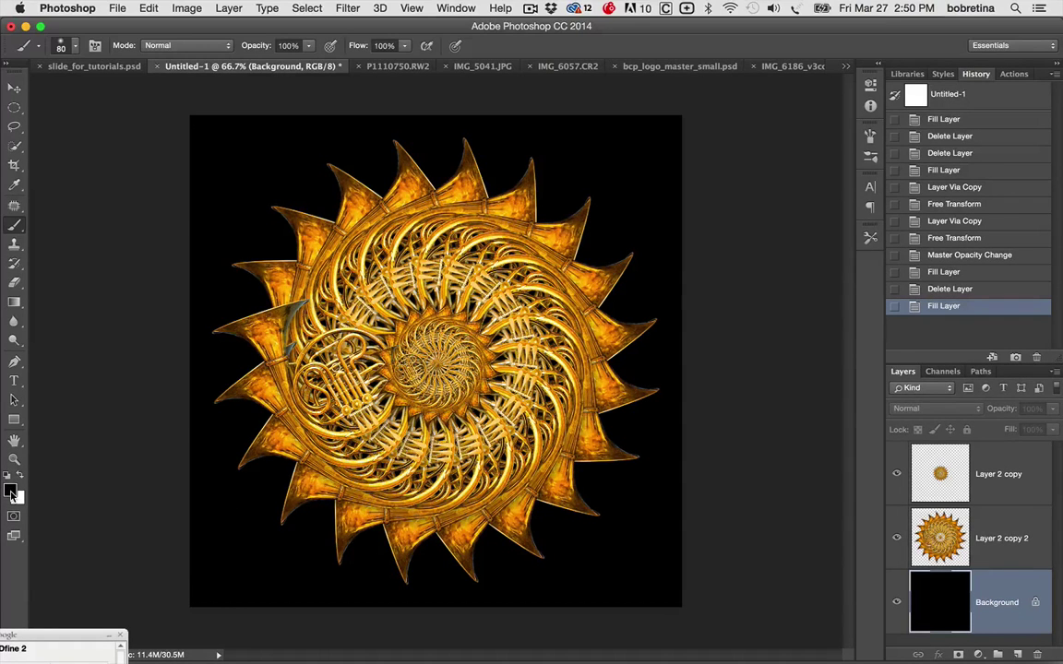
{"action": "mouse_move", "coordinate": [11, 491]}
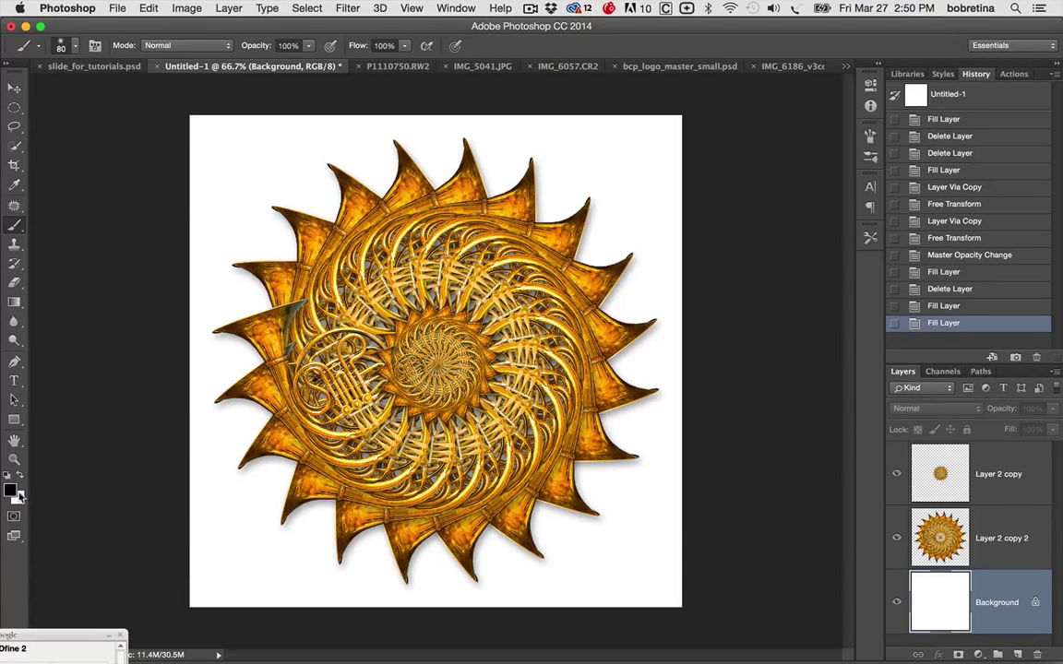
{"action": "mouse_move", "coordinate": [11, 490]}
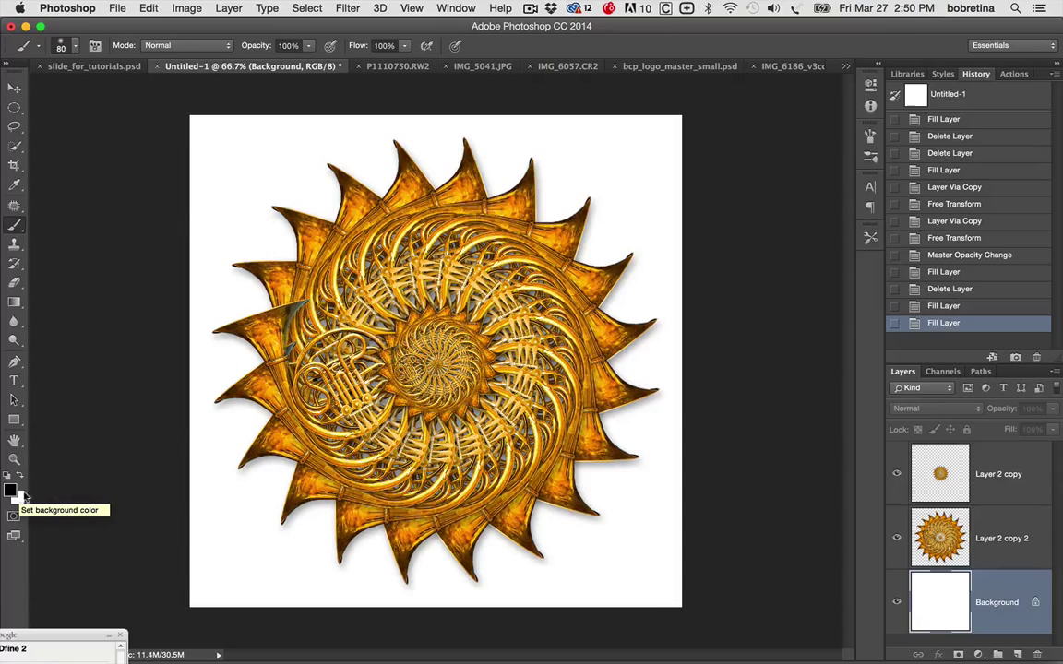
{"action": "mouse_move", "coordinate": [147, 508]}
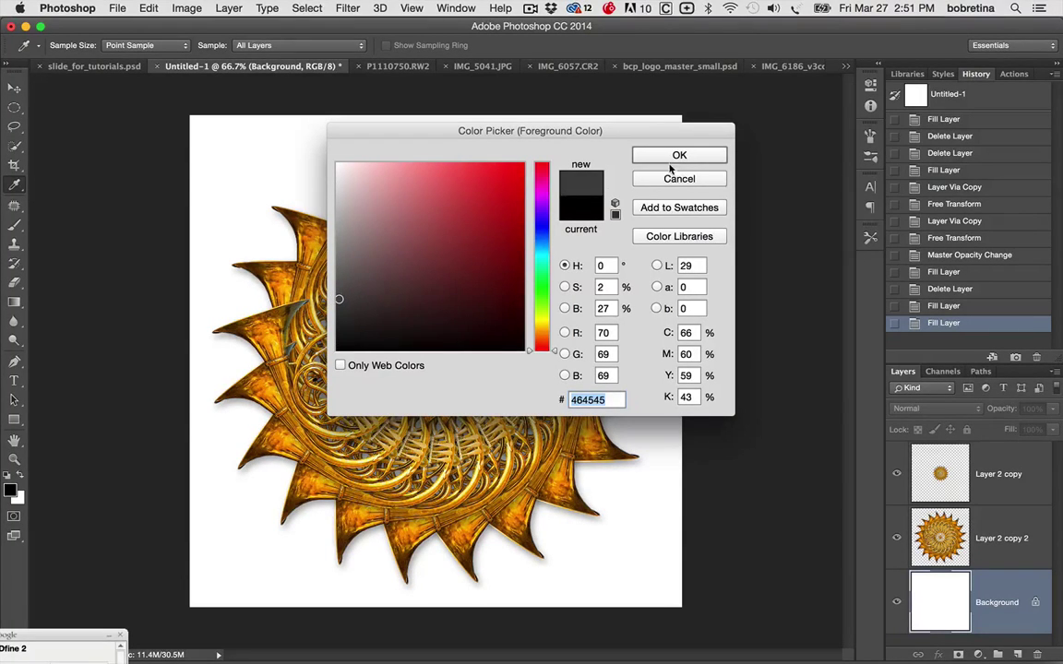
Step: Confirm the dark grey #464545 fill colour and select the full-size mandala layer for duplicating
{"action": "left_click", "coordinate": [679, 155]}
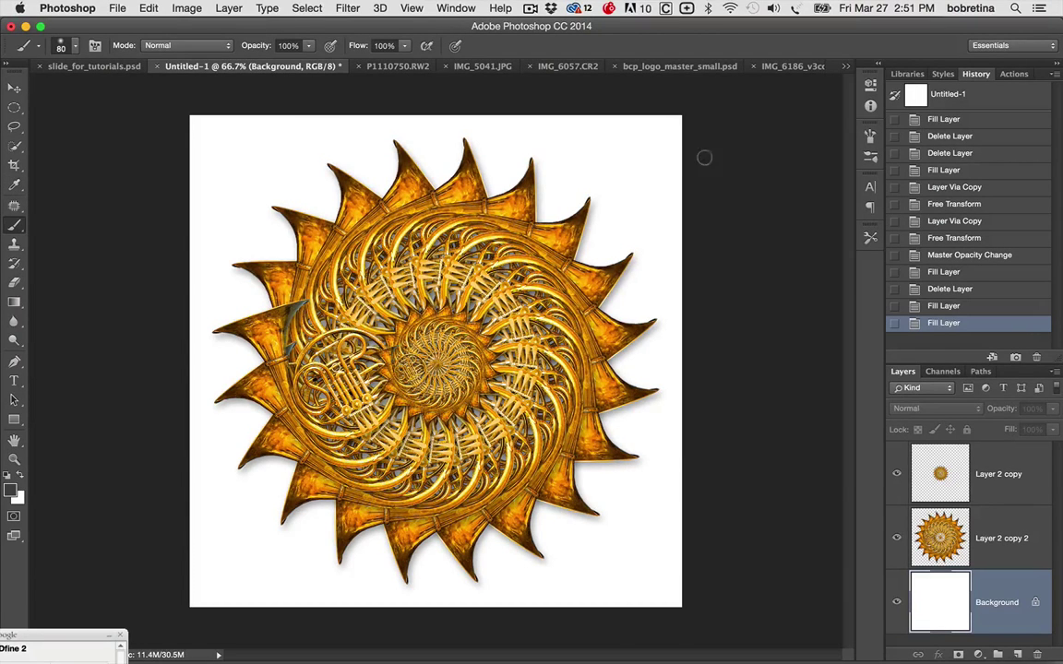
{"action": "mouse_move", "coordinate": [797, 310]}
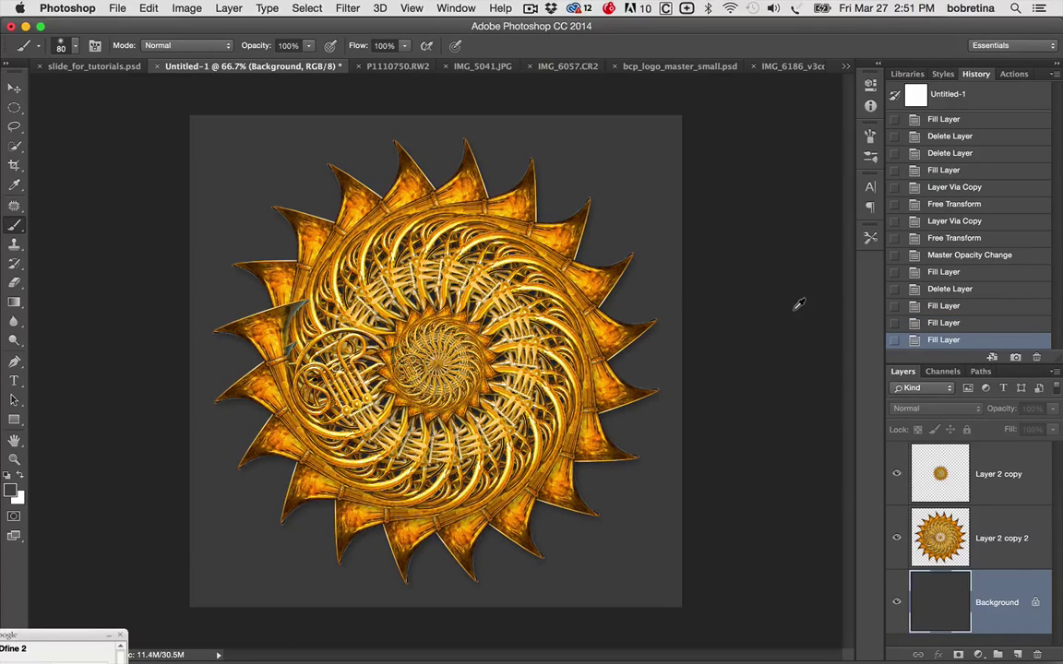
{"action": "left_click", "coordinate": [999, 539]}
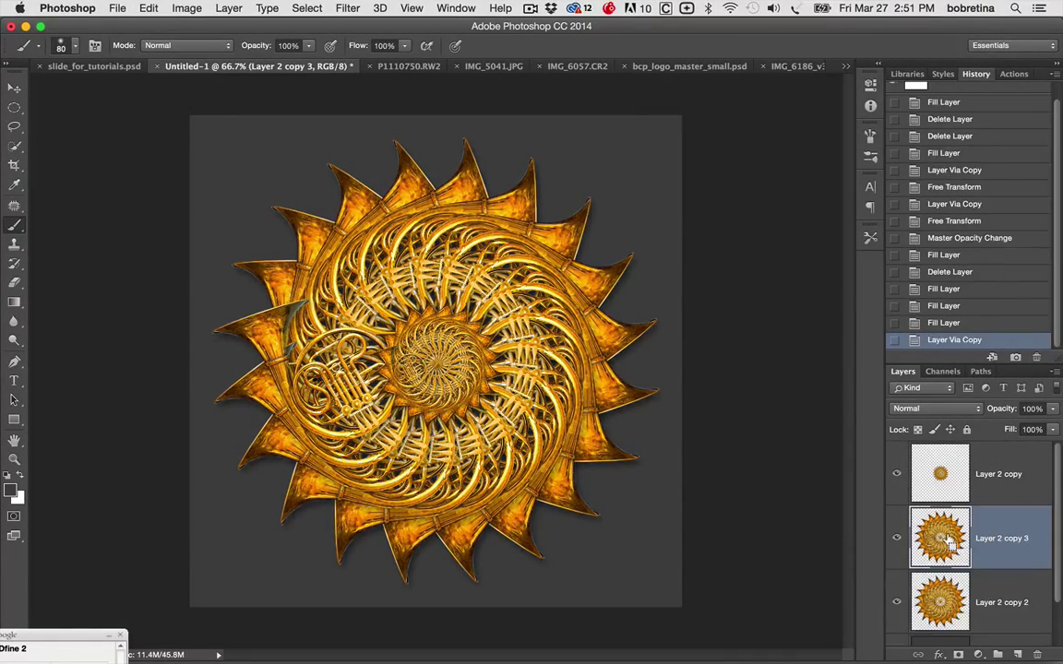
Step: Enlarge Layer 2 copy 2 to about 109% and rotate it so its spikes fill the gaps
{"action": "left_click", "coordinate": [1000, 601]}
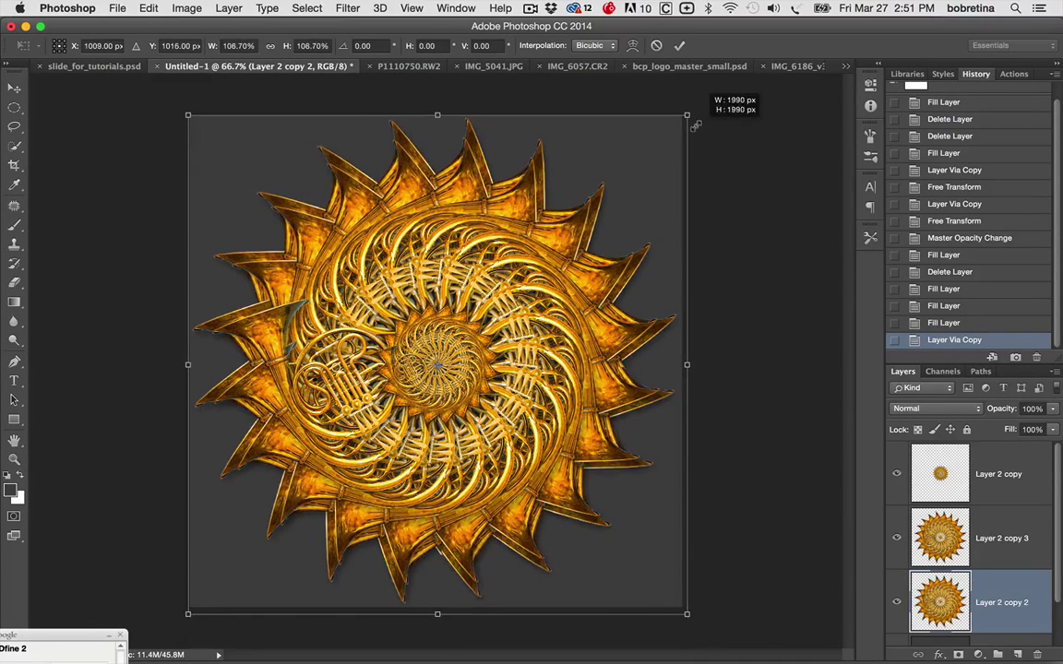
{"action": "left_click_drag", "start_coordinate": [687, 114], "coordinate": [700, 130]}
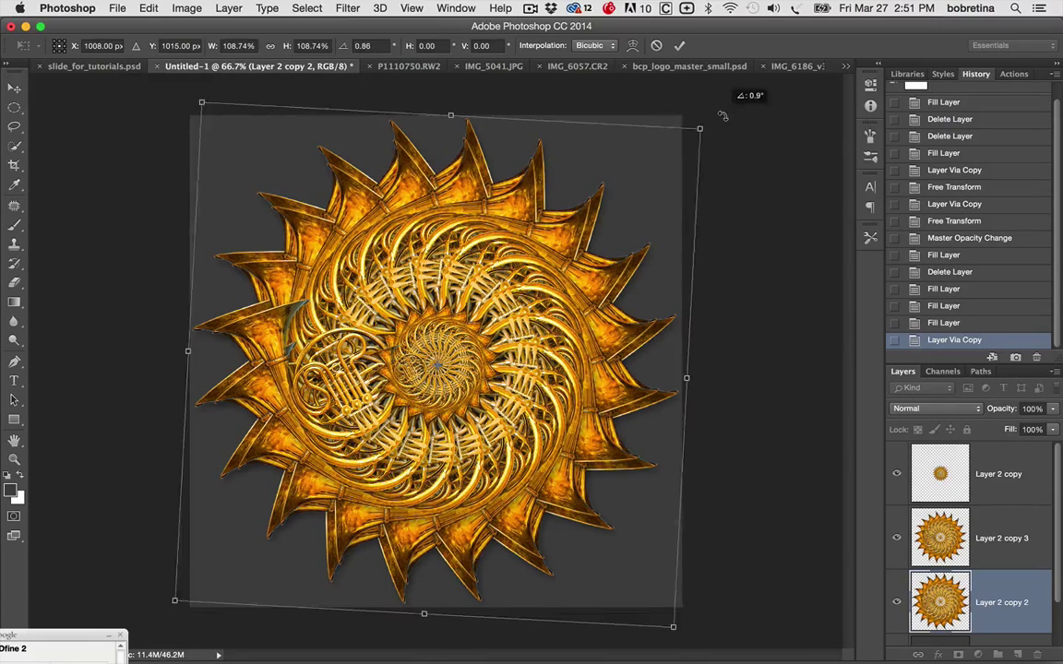
{"action": "left_click_drag", "start_coordinate": [697, 126], "coordinate": [747, 138]}
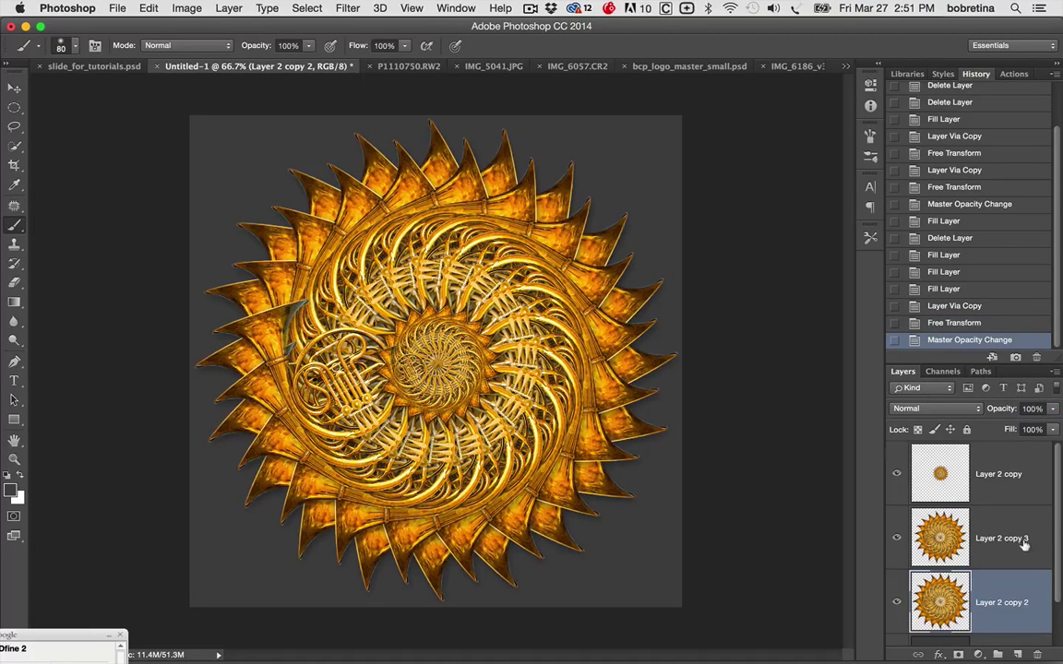
Step: Lower Layer 2 copy 2 to 27% opacity, then select the Background layer
{"action": "left_click", "coordinate": [1000, 539]}
{"action": "type", "text": "55"}
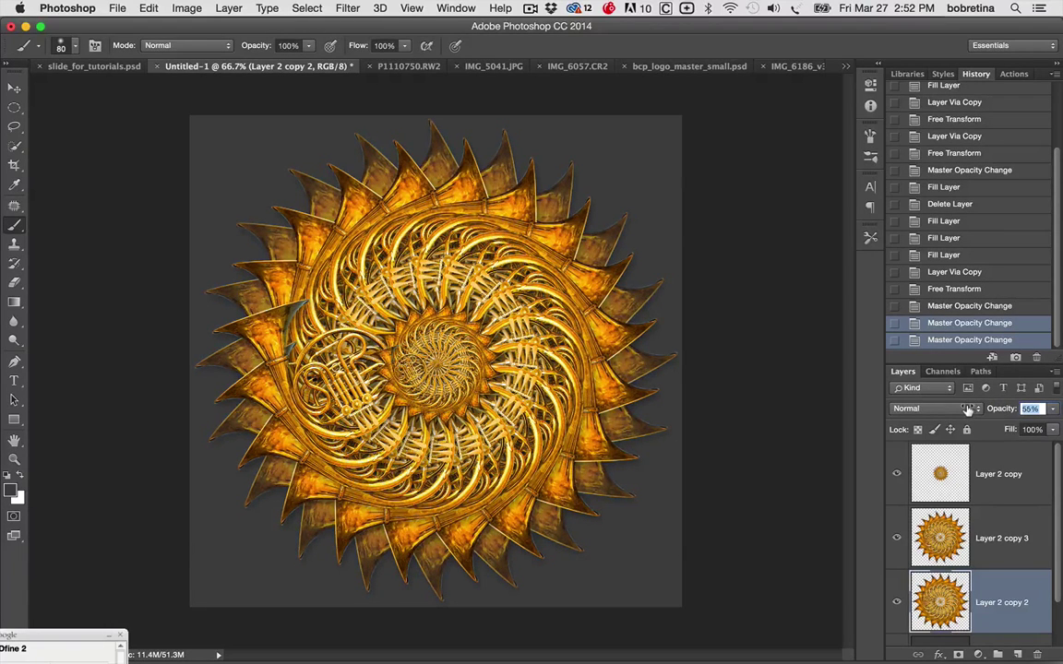
{"action": "left_click_drag", "start_coordinate": [1000, 408], "coordinate": [945, 408]}
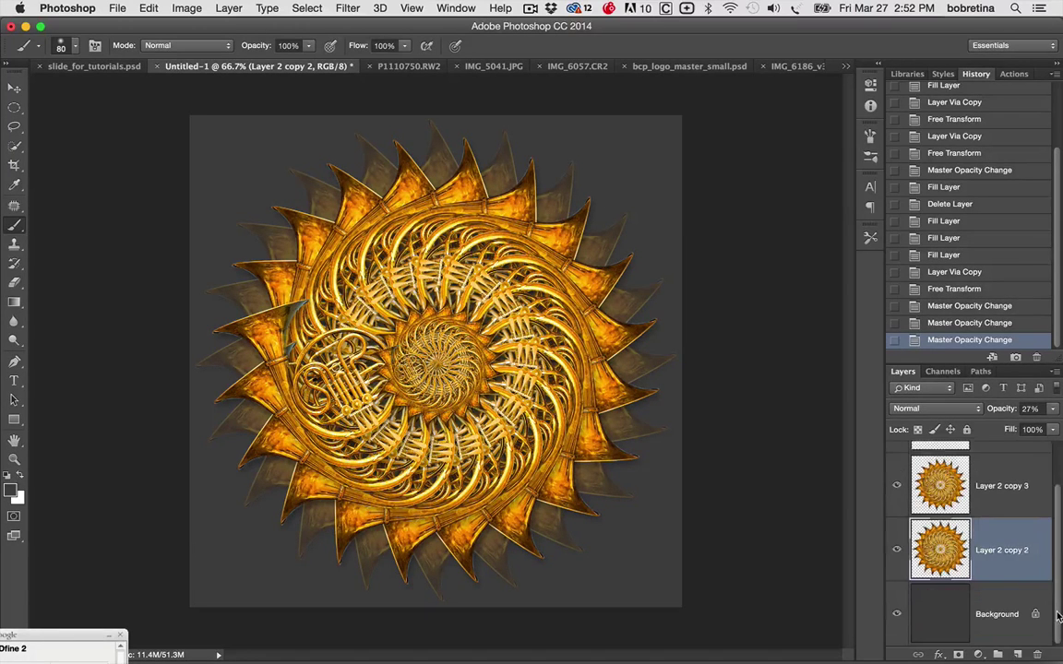
{"action": "left_click", "coordinate": [996, 613]}
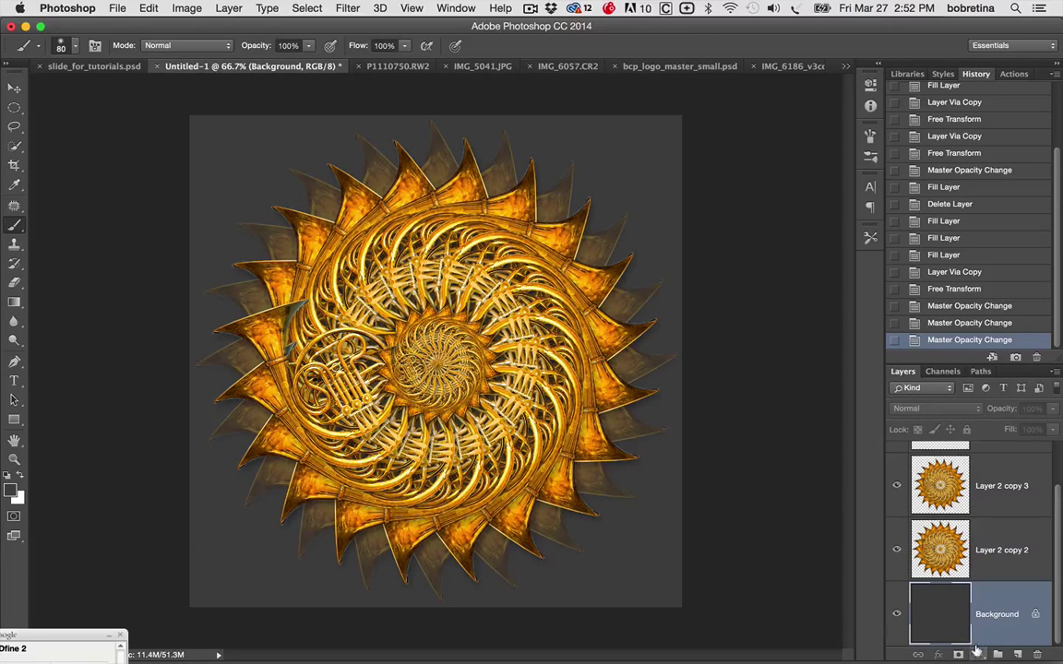
Step: Add a Hue/Saturation adjustment layer above the Background layer
{"action": "left_click", "coordinate": [977, 653]}
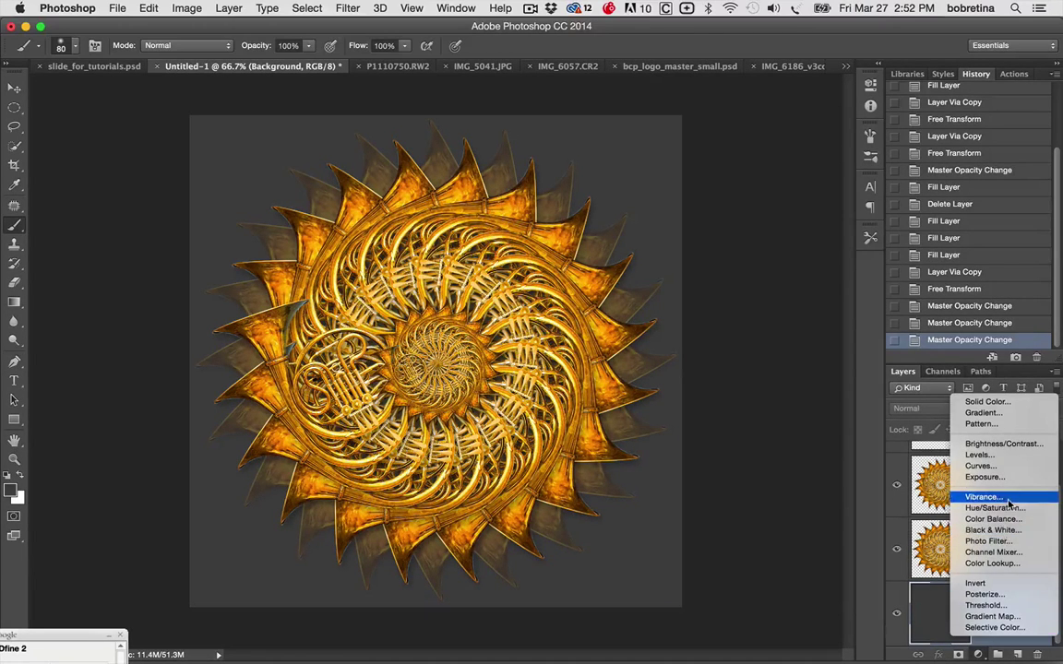
{"action": "mouse_move", "coordinate": [994, 507]}
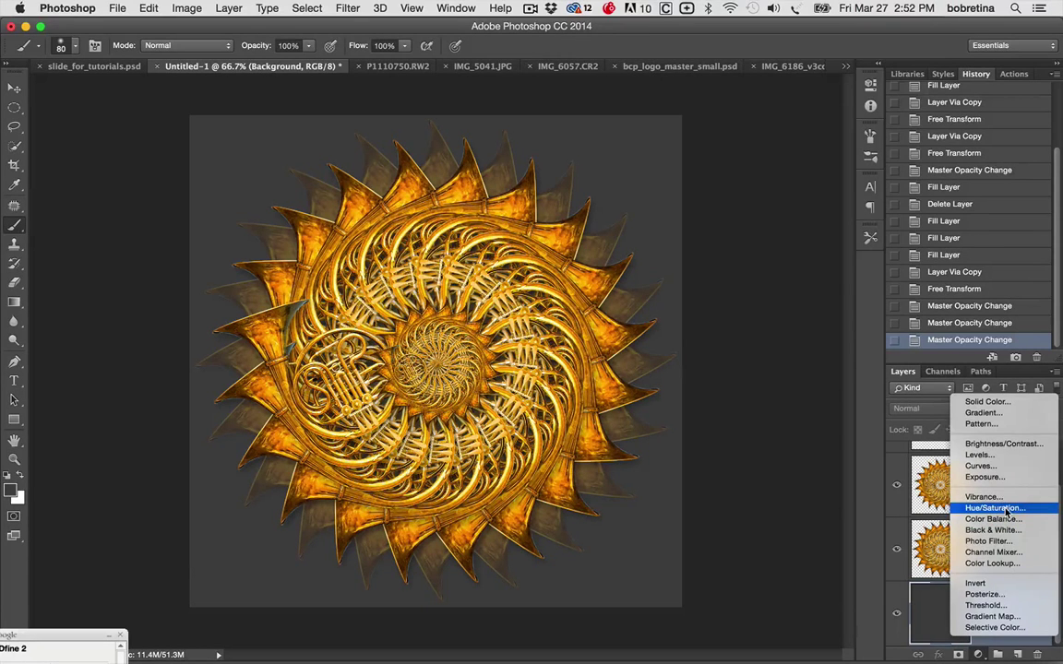
{"action": "left_click", "coordinate": [995, 507]}
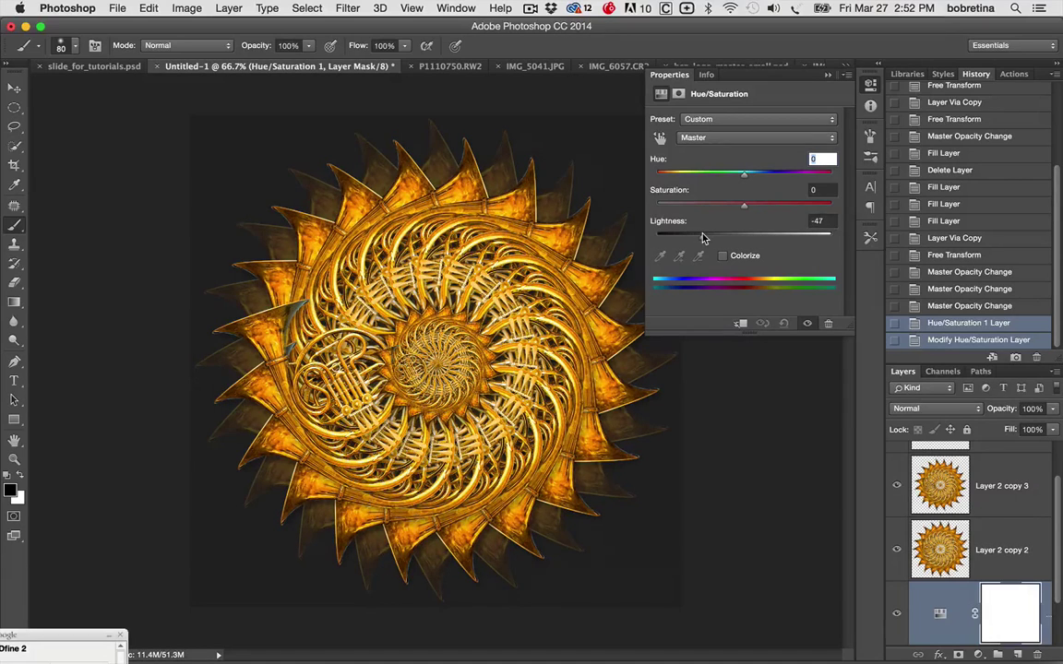
Step: Set the adjustment's Lightness to -39 and nudge its Hue to darken the grey backdrop
{"action": "left_click_drag", "start_coordinate": [734, 232], "coordinate": [661, 232]}
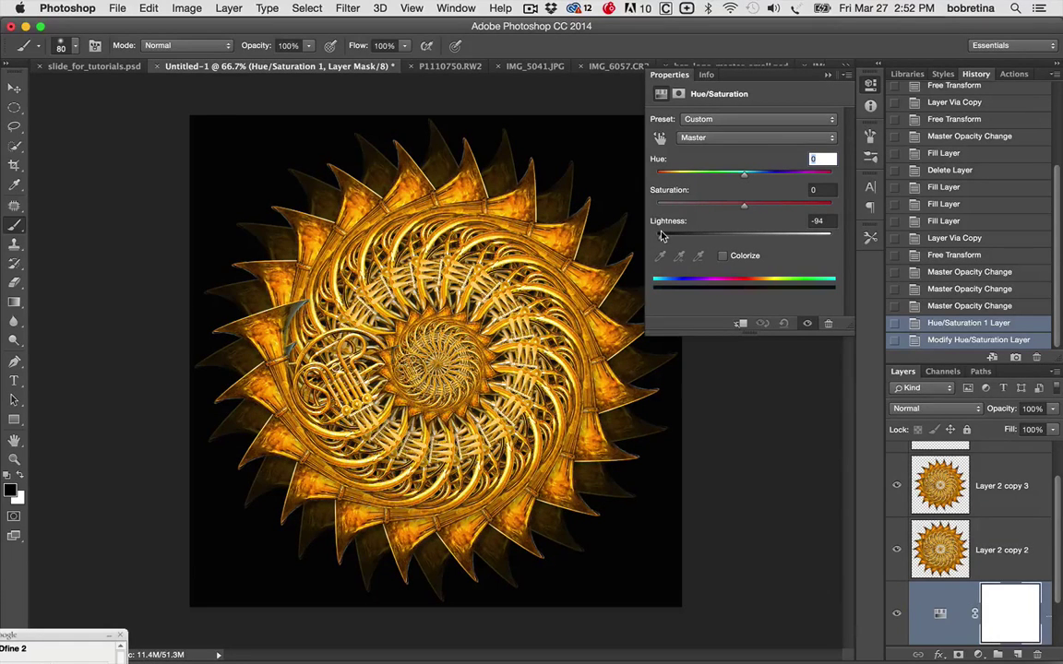
{"action": "left_click_drag", "start_coordinate": [663, 236], "coordinate": [673, 236]}
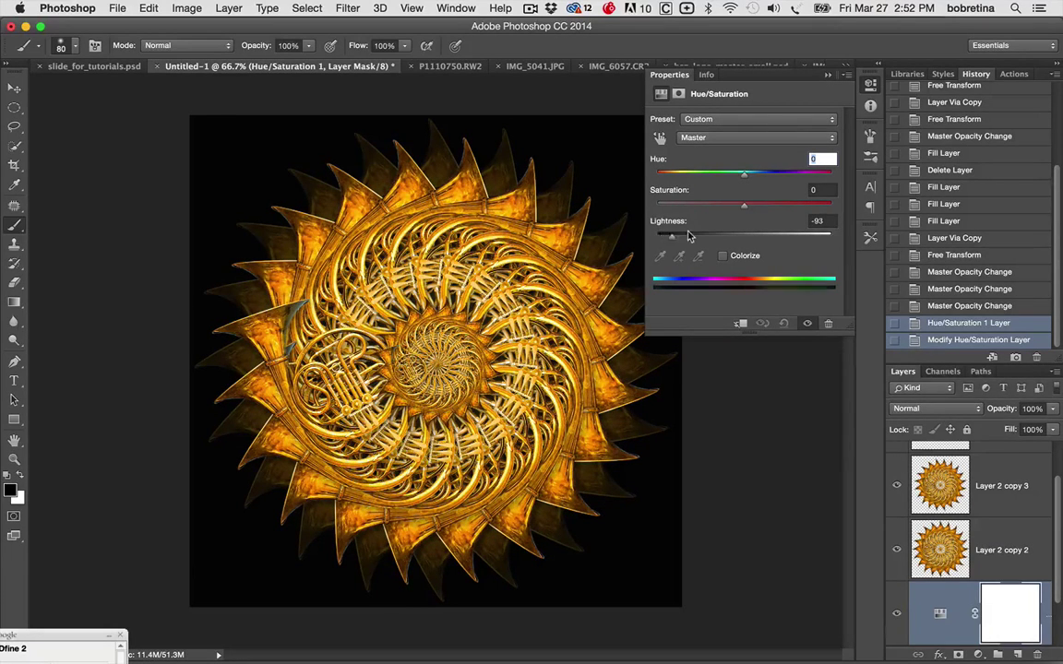
{"action": "left_click_drag", "start_coordinate": [671, 236], "coordinate": [710, 237]}
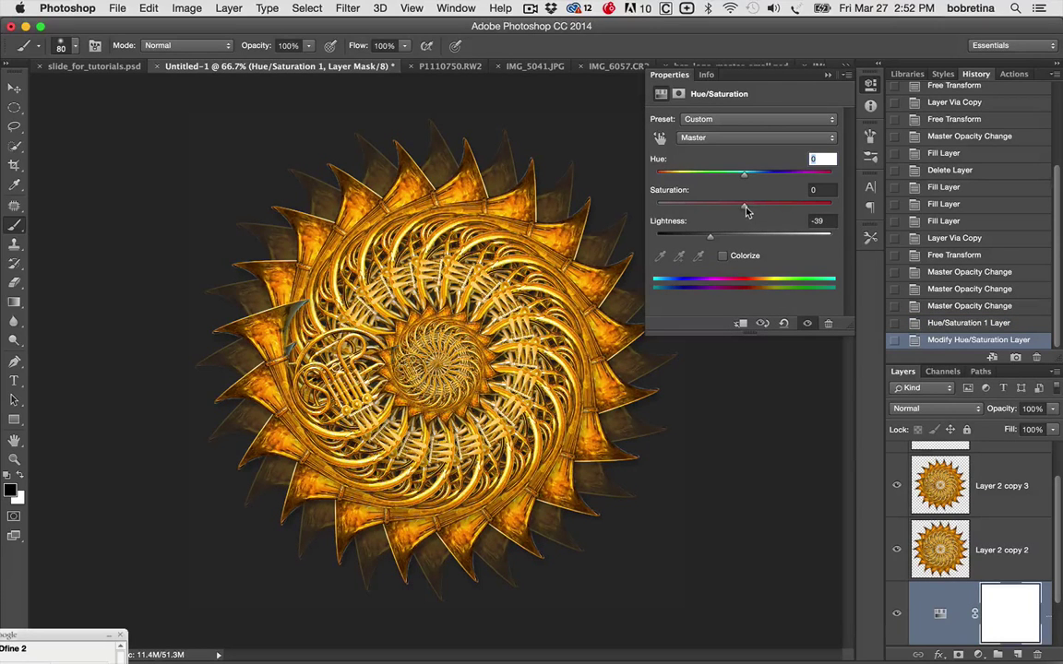
{"action": "left_click_drag", "start_coordinate": [718, 205], "coordinate": [768, 205]}
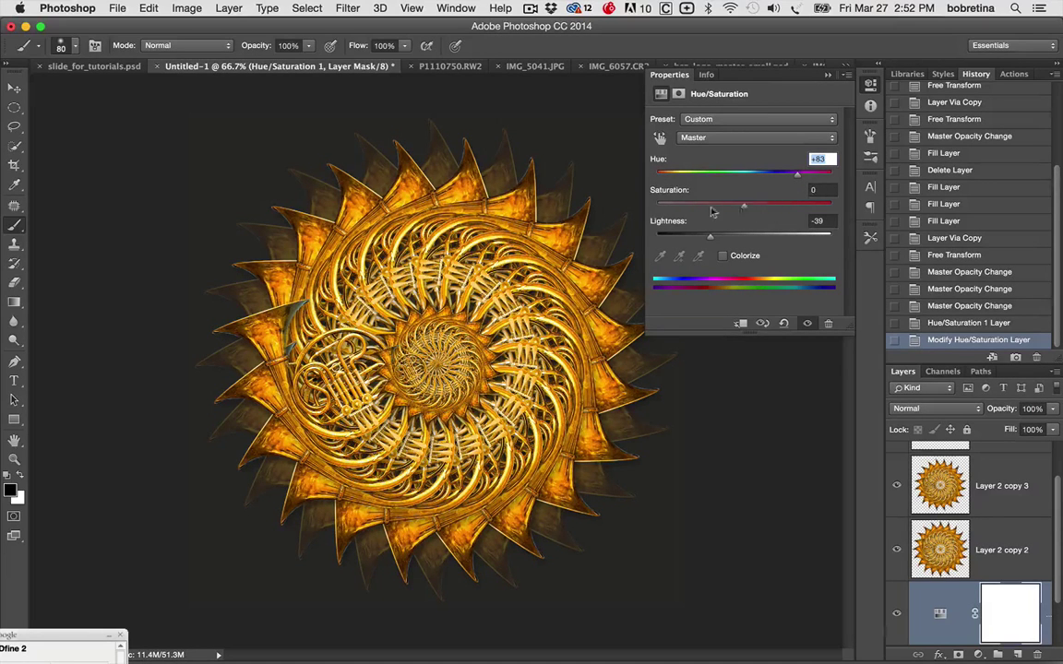
{"action": "left_click_drag", "start_coordinate": [744, 205], "coordinate": [754, 205]}
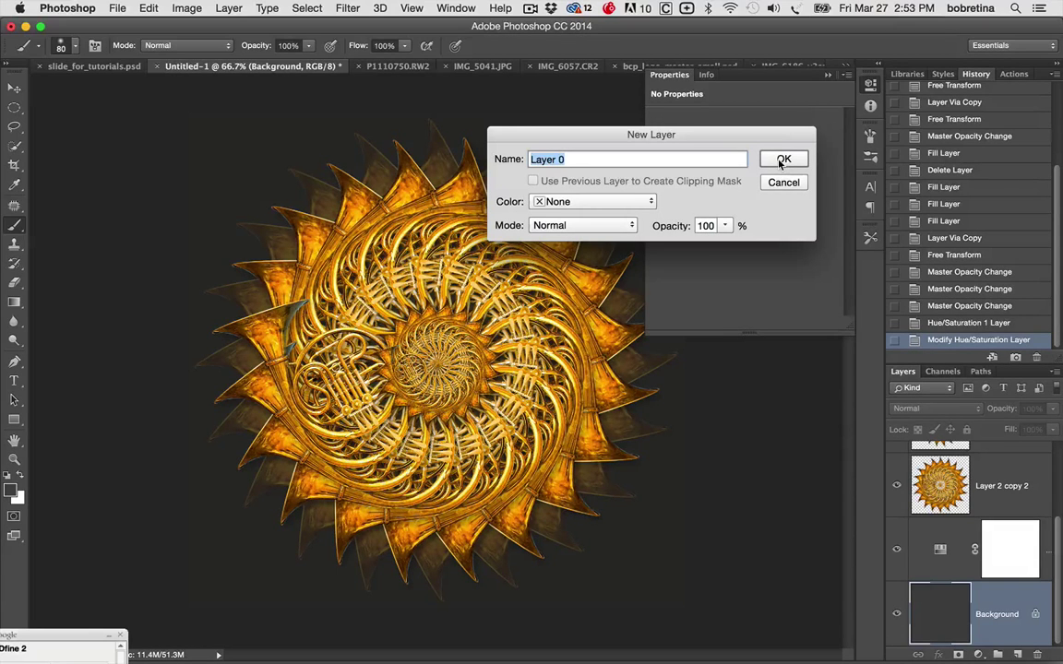
Step: Convert the Background into editable Layer 0 and set the foreground colour to deep blue 1f3da0
{"action": "left_click", "coordinate": [783, 158]}
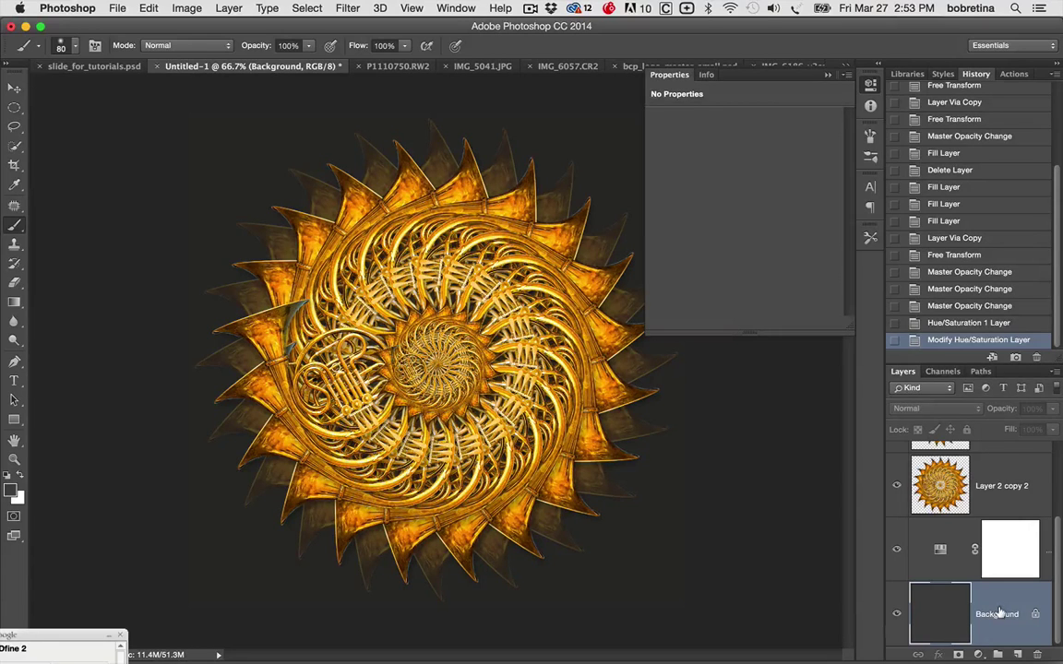
{"action": "double_click", "coordinate": [996, 613]}
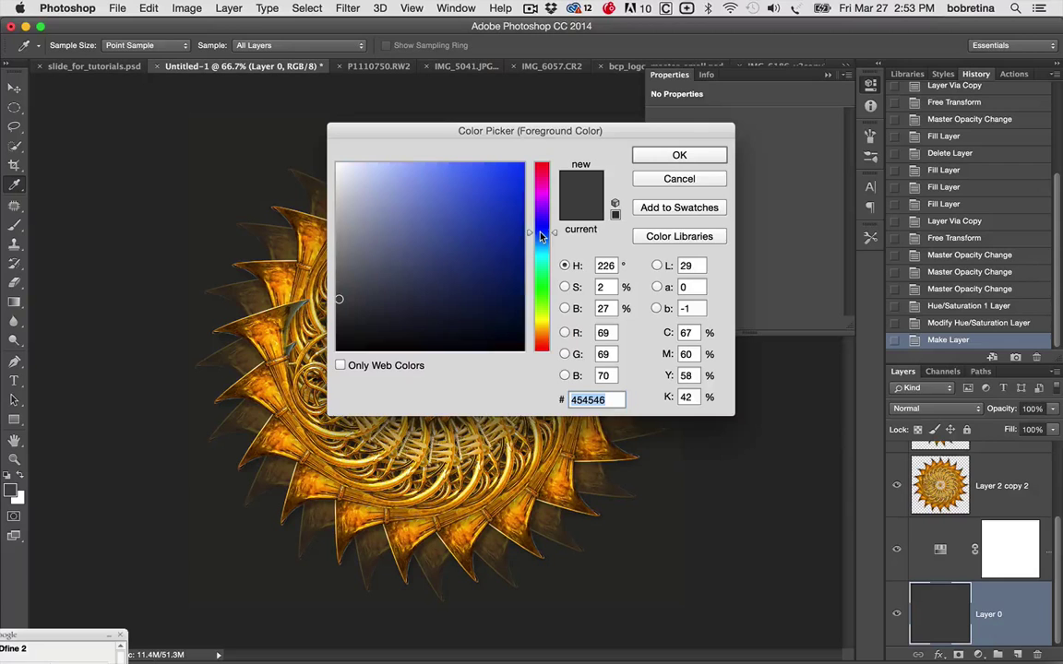
{"action": "left_click", "coordinate": [487, 232]}
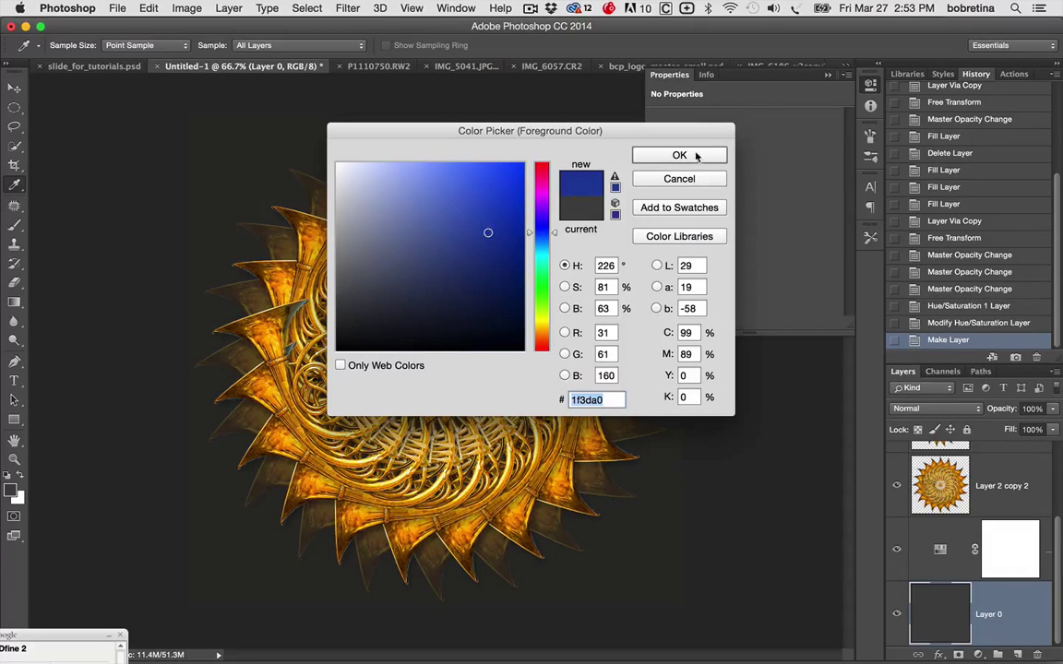
{"action": "left_click", "coordinate": [679, 155]}
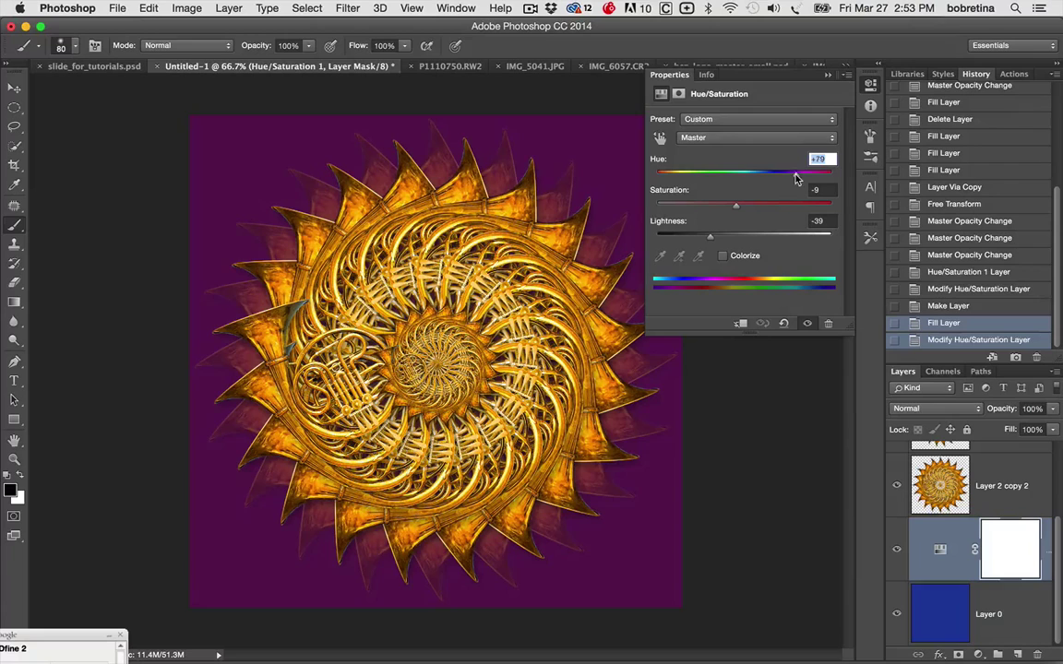
Step: Set the Hue/Saturation adjustment to Hue +27, Saturation +21, Lightness -18 for a royal blue backdrop
{"action": "left_click_drag", "start_coordinate": [797, 173], "coordinate": [760, 173]}
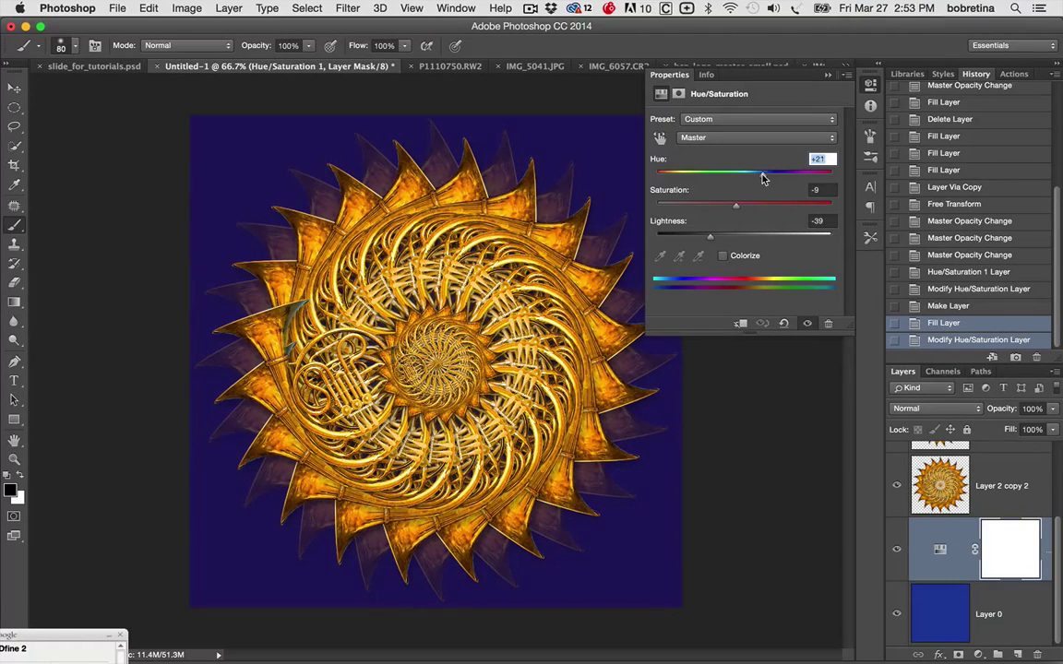
{"action": "left_click_drag", "start_coordinate": [756, 174], "coordinate": [771, 173]}
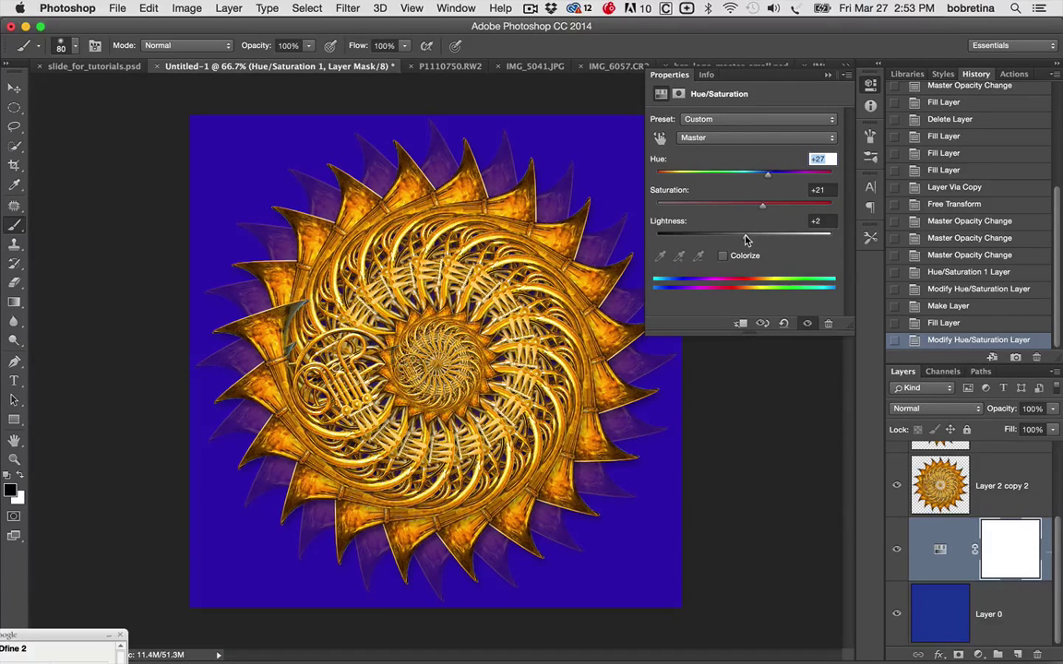
{"action": "left_click_drag", "start_coordinate": [762, 237], "coordinate": [725, 236]}
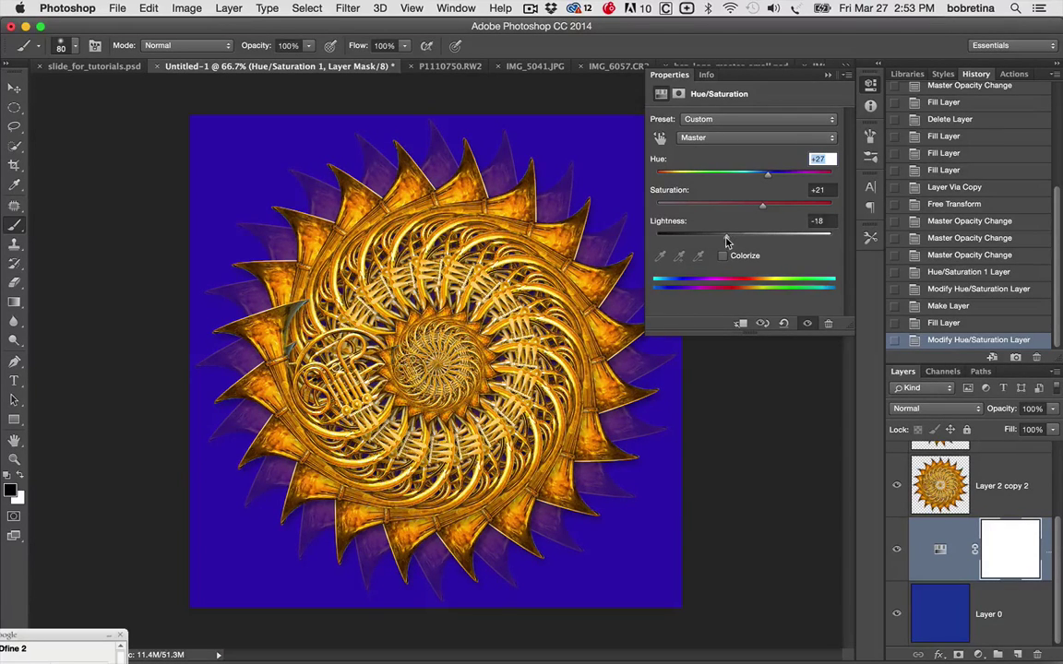